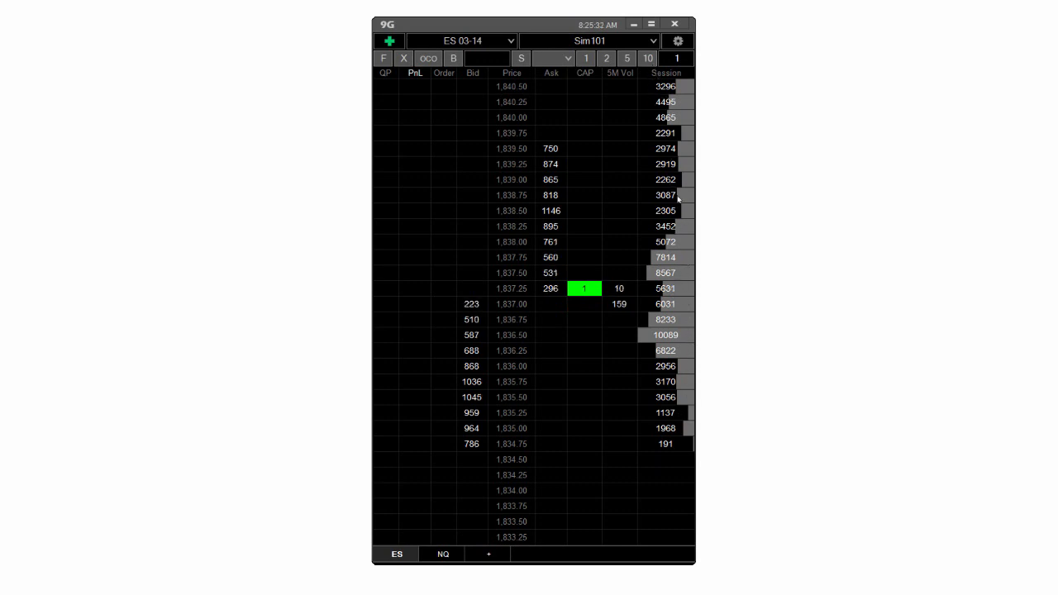
mouse_move(638, 237)
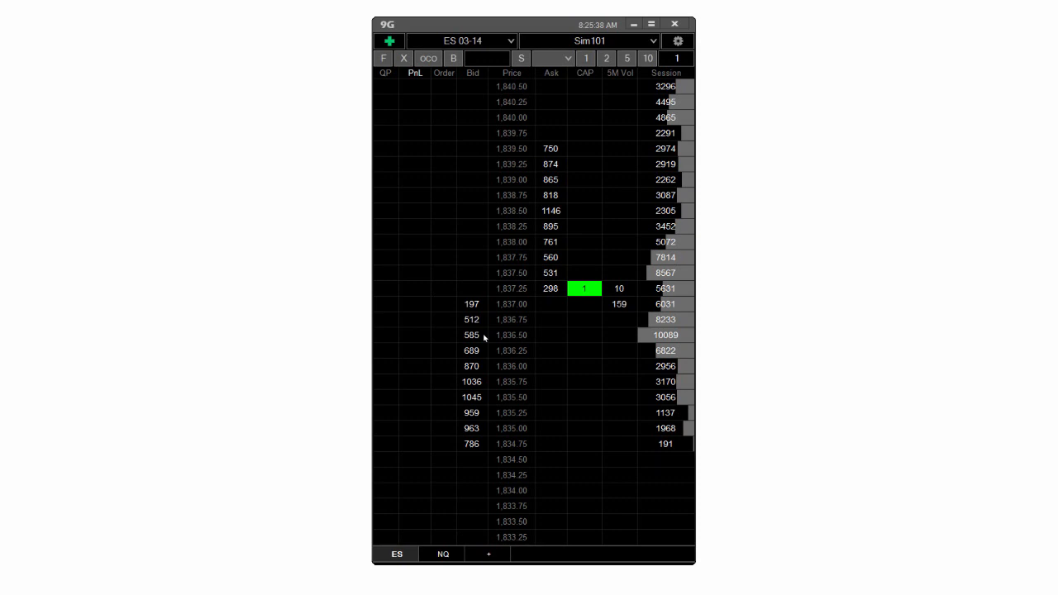
mouse_move(377, 100)
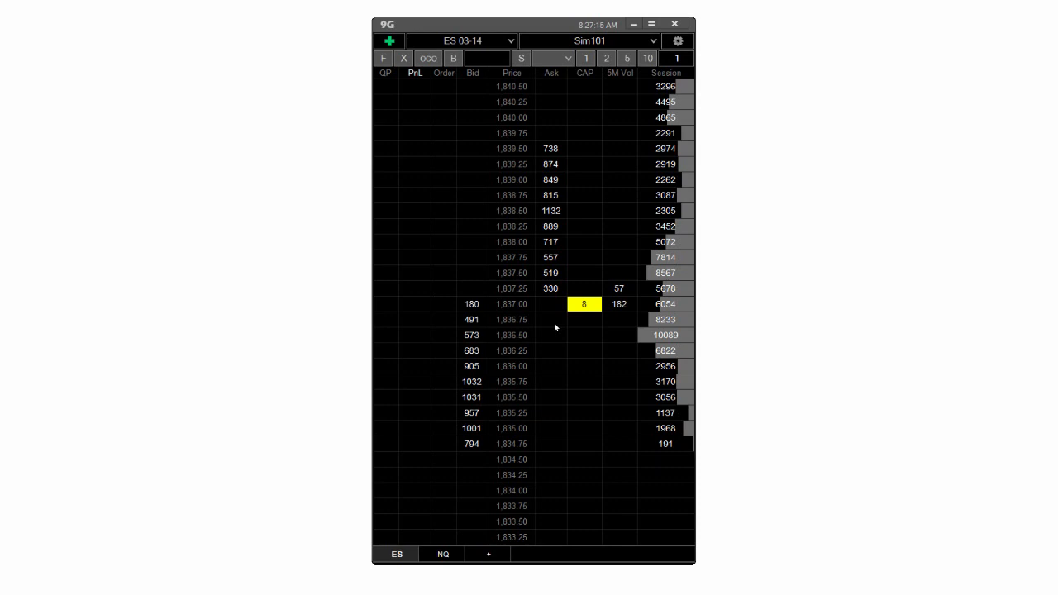
mouse_move(495, 251)
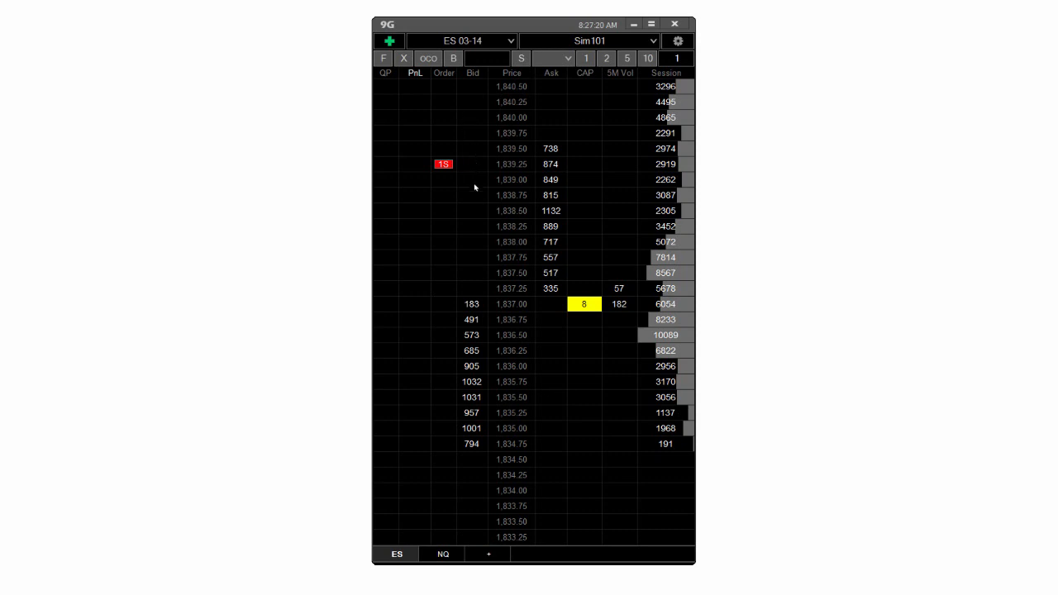
mouse_move(476, 201)
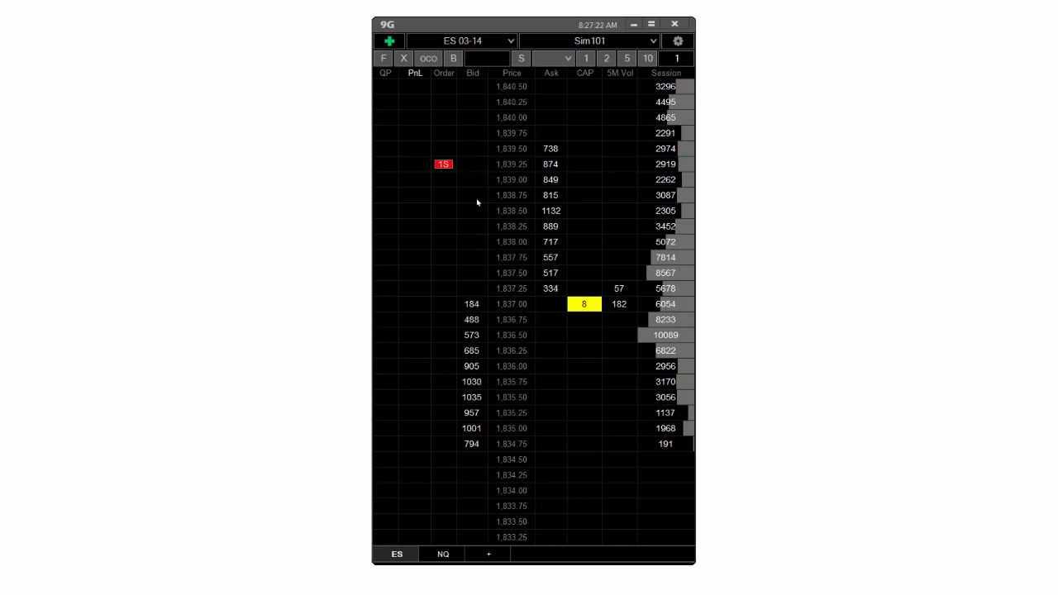
mouse_move(566, 217)
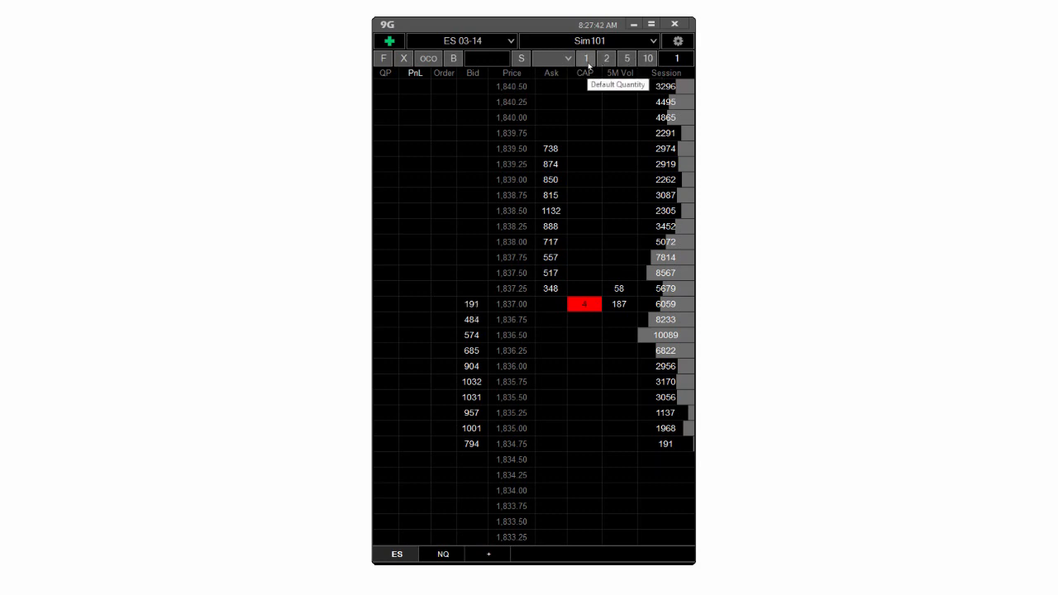
Switch the order quantity to 10 contracts, then back to 1.
click(645, 58)
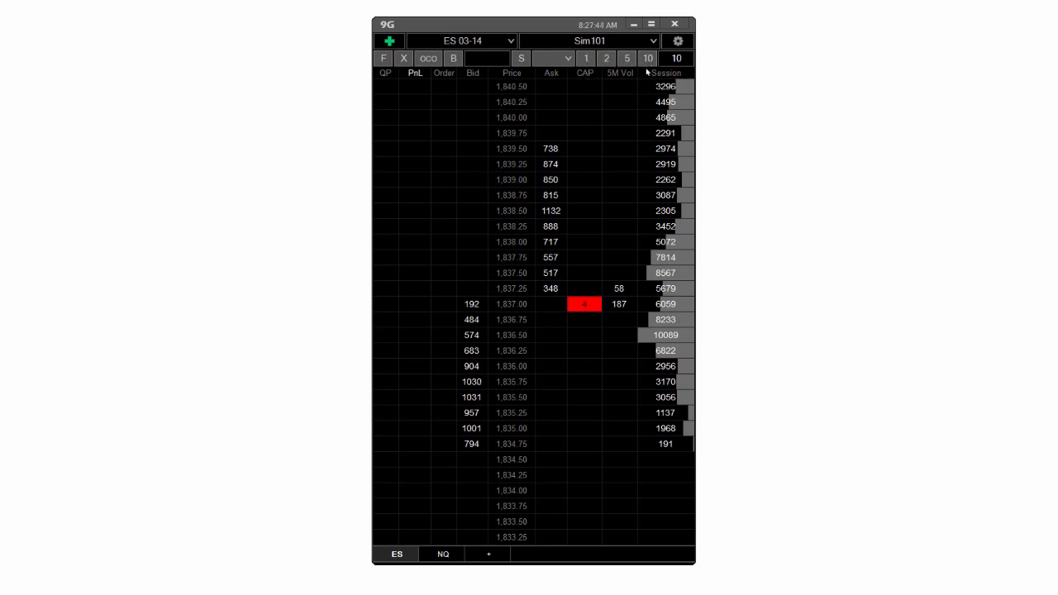
click(582, 58)
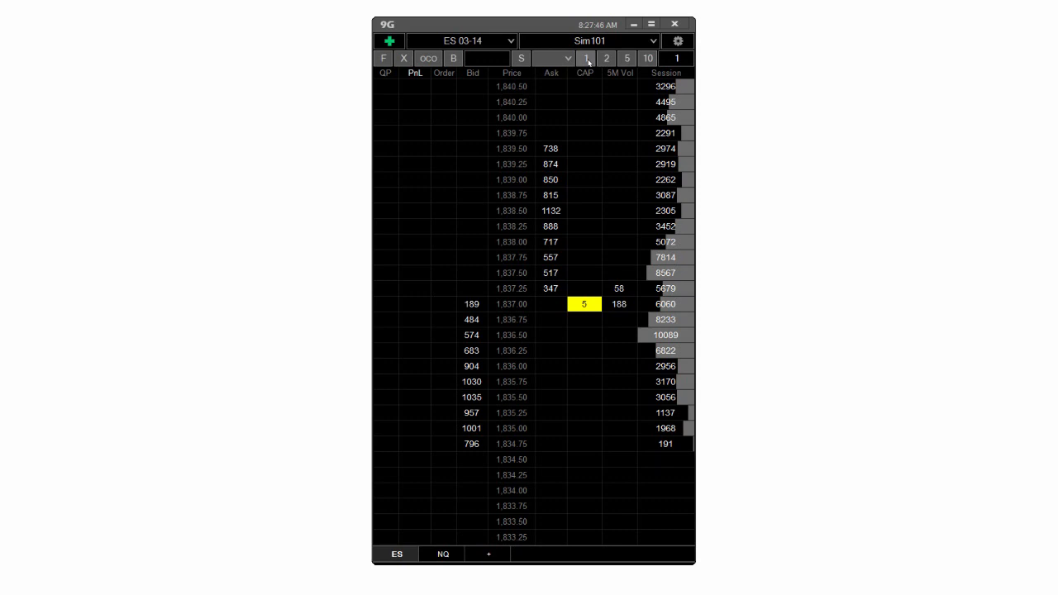
mouse_move(575, 198)
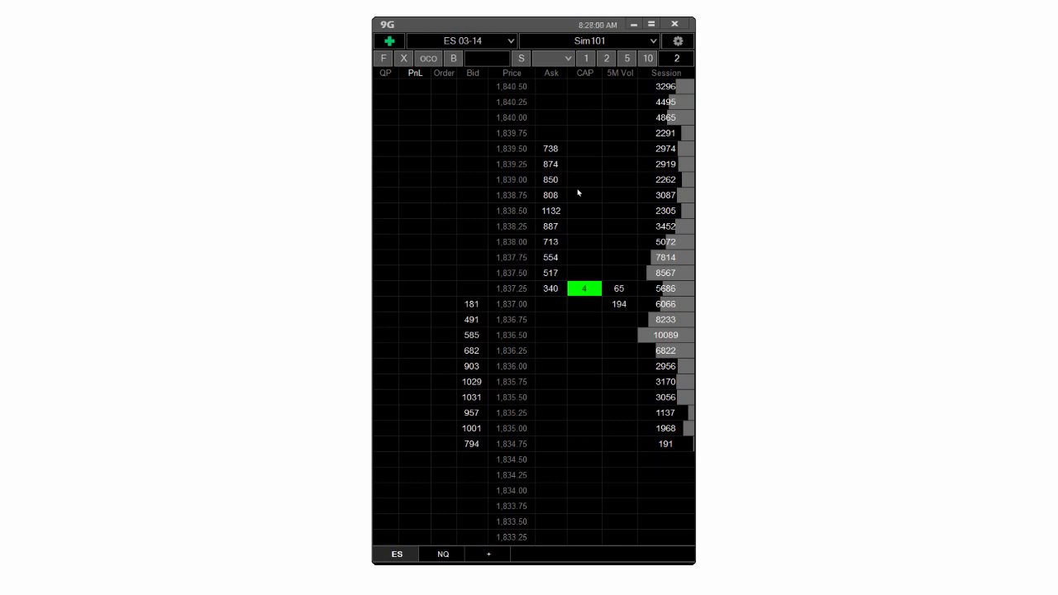
mouse_move(578, 215)
text(3)
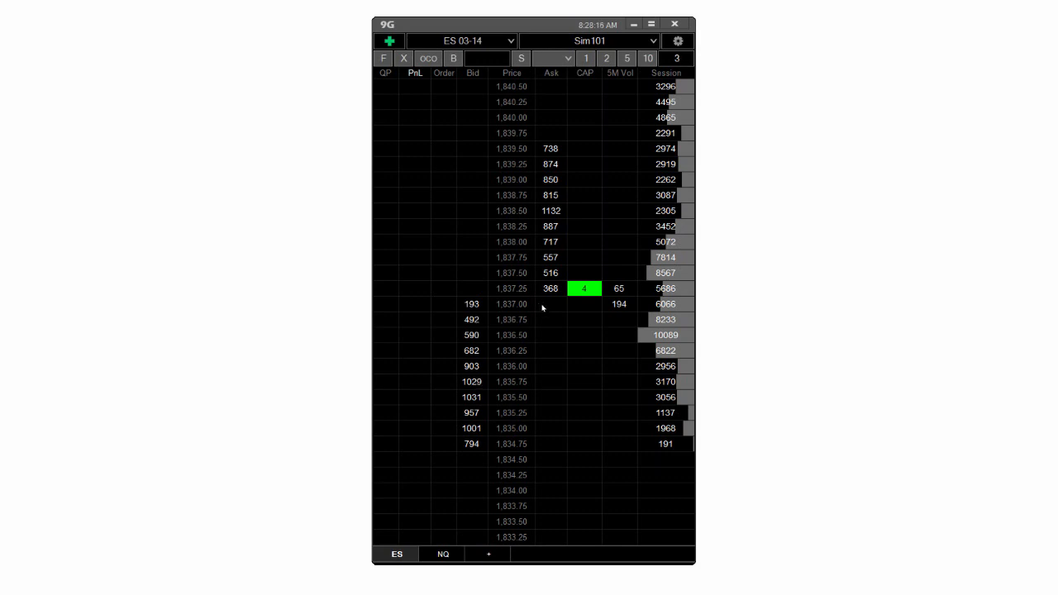
mouse_move(588, 243)
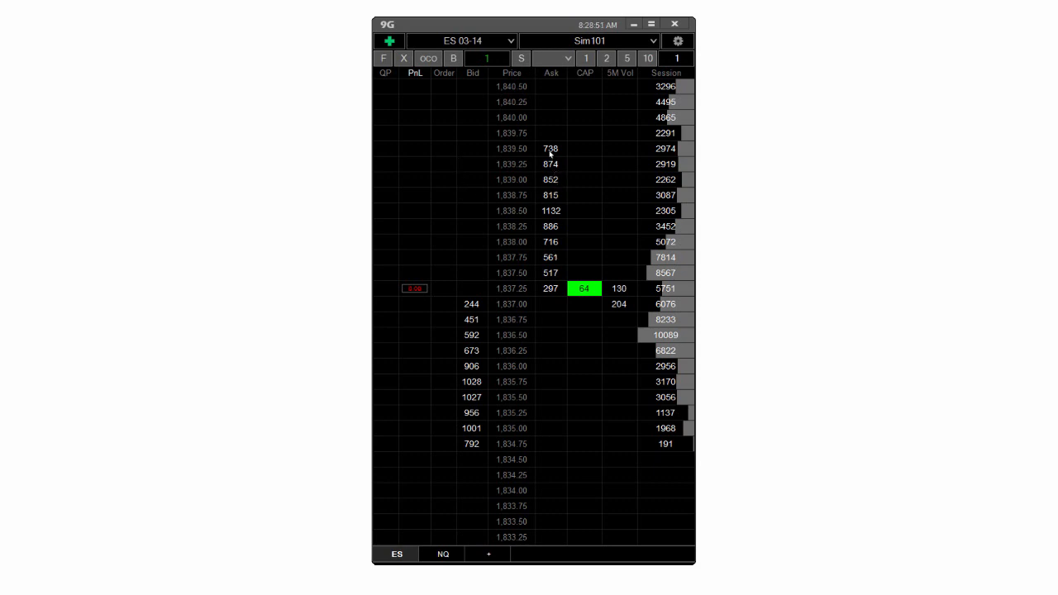
mouse_move(563, 158)
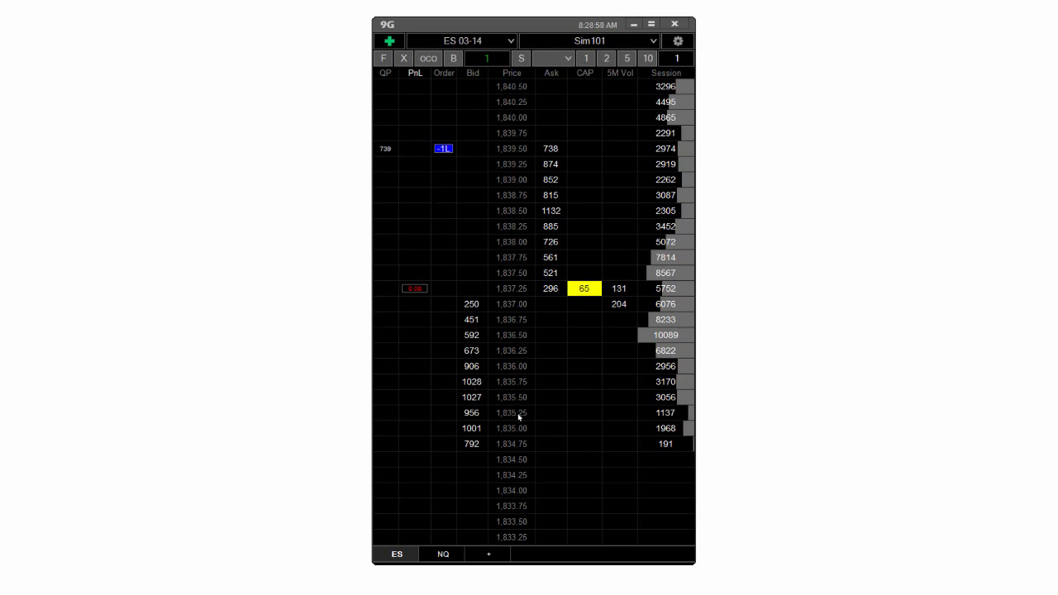
mouse_move(551, 390)
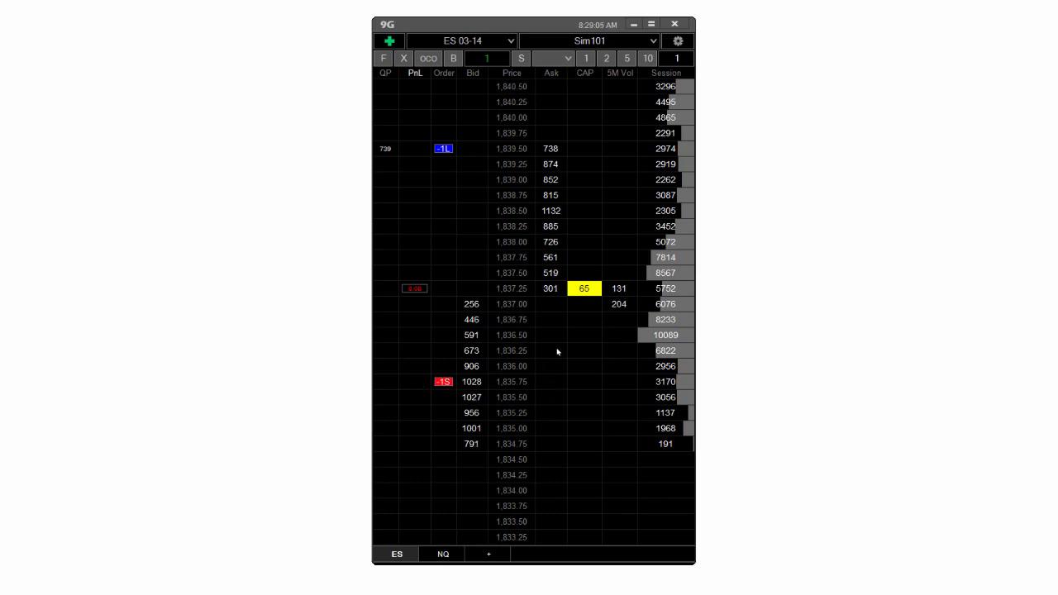
mouse_move(427, 278)
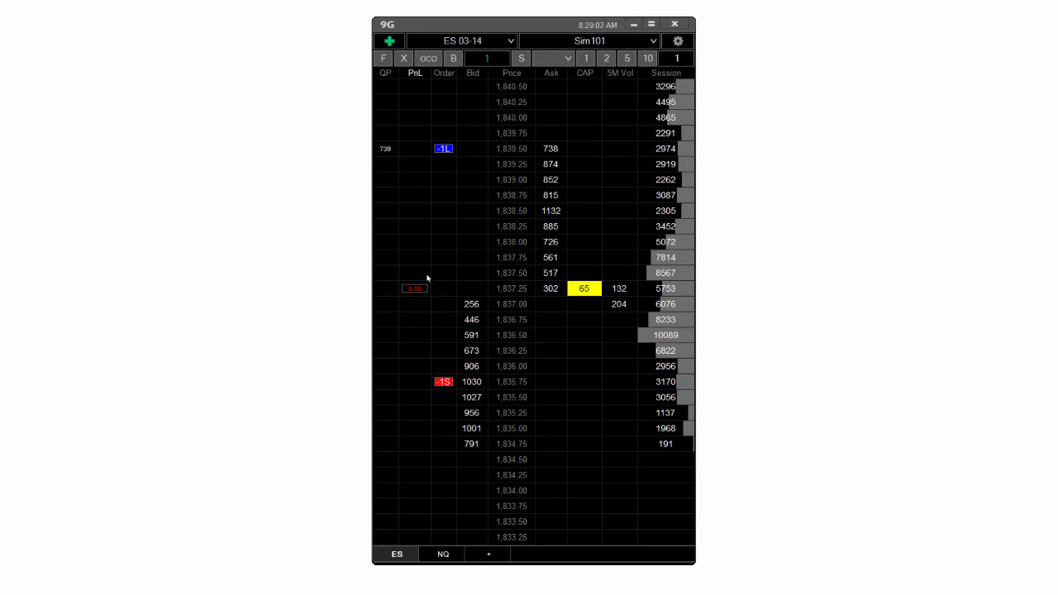
mouse_move(405, 58)
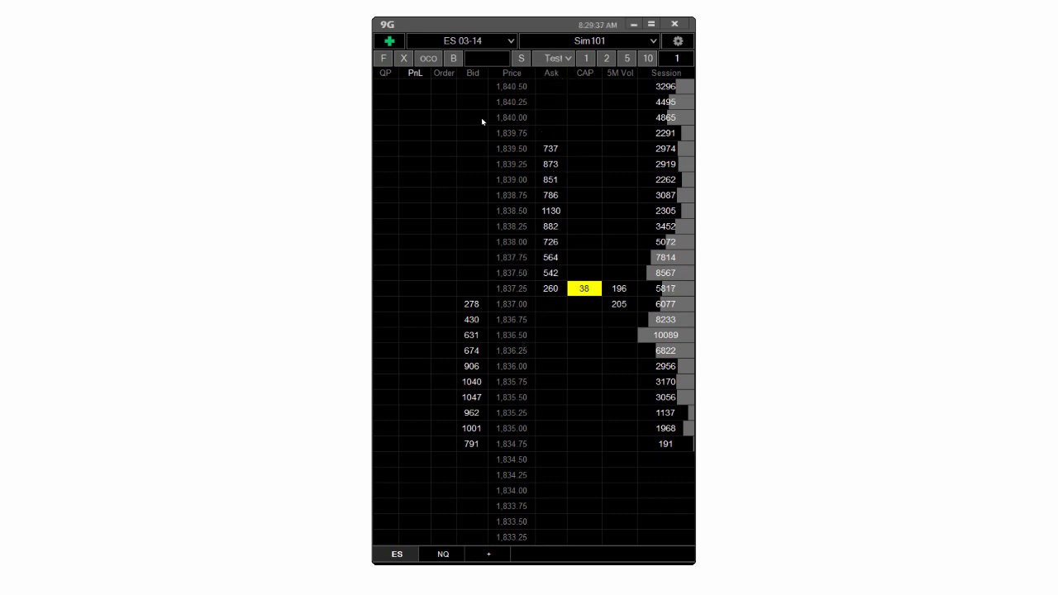
Select the Test ATM strategy for new orders.
click(450, 58)
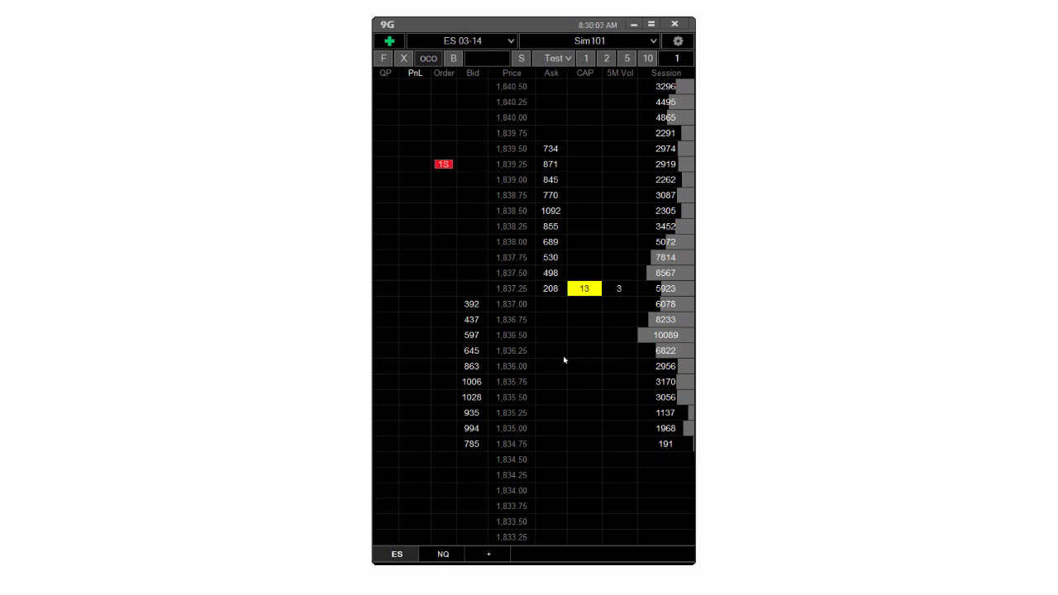
mouse_move(549, 377)
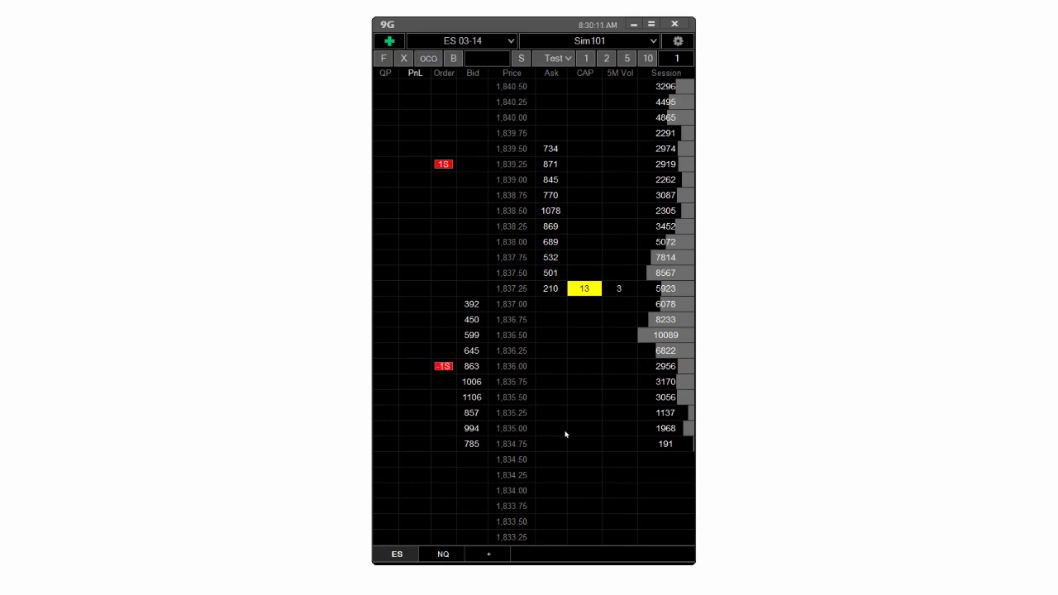
mouse_move(523, 377)
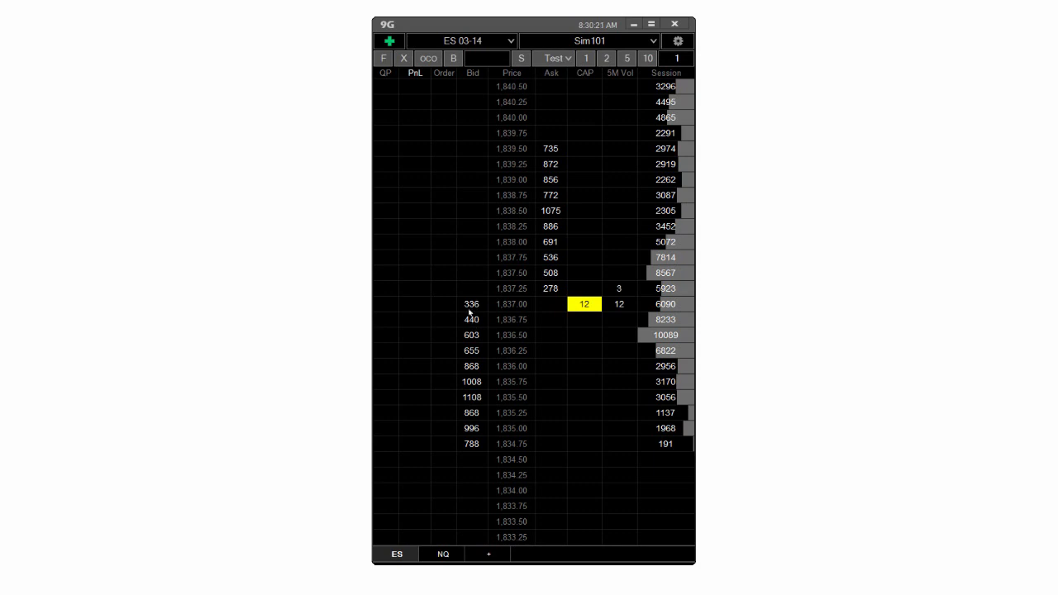
mouse_move(590, 161)
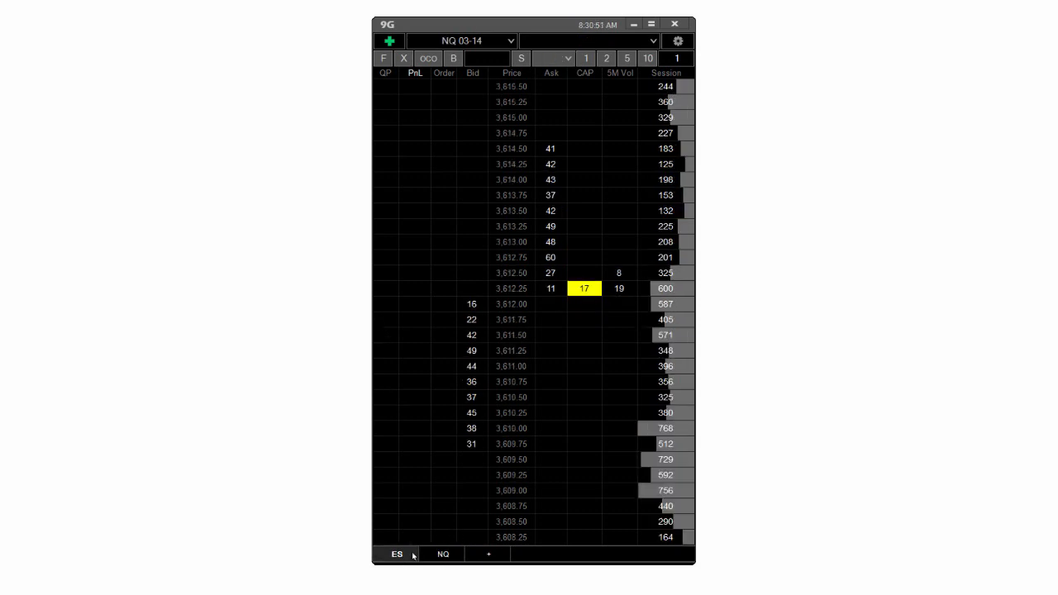
click(397, 554)
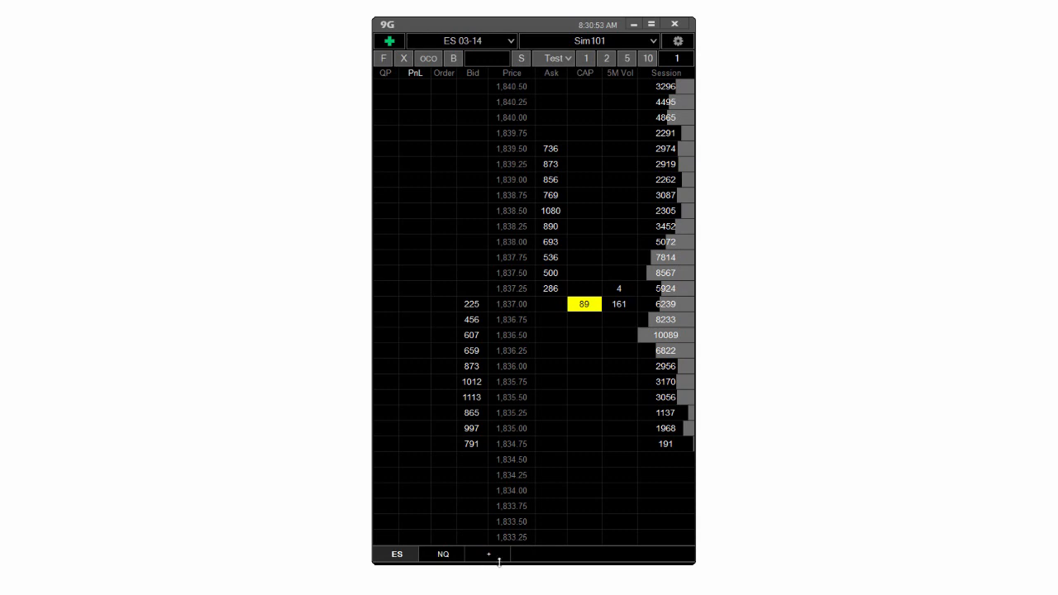
mouse_move(466, 529)
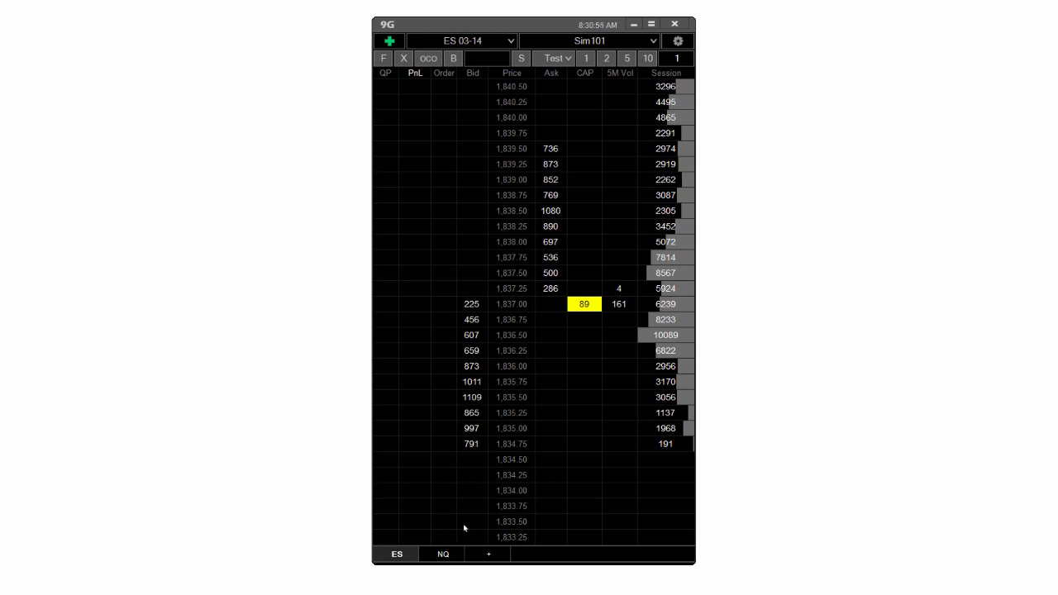